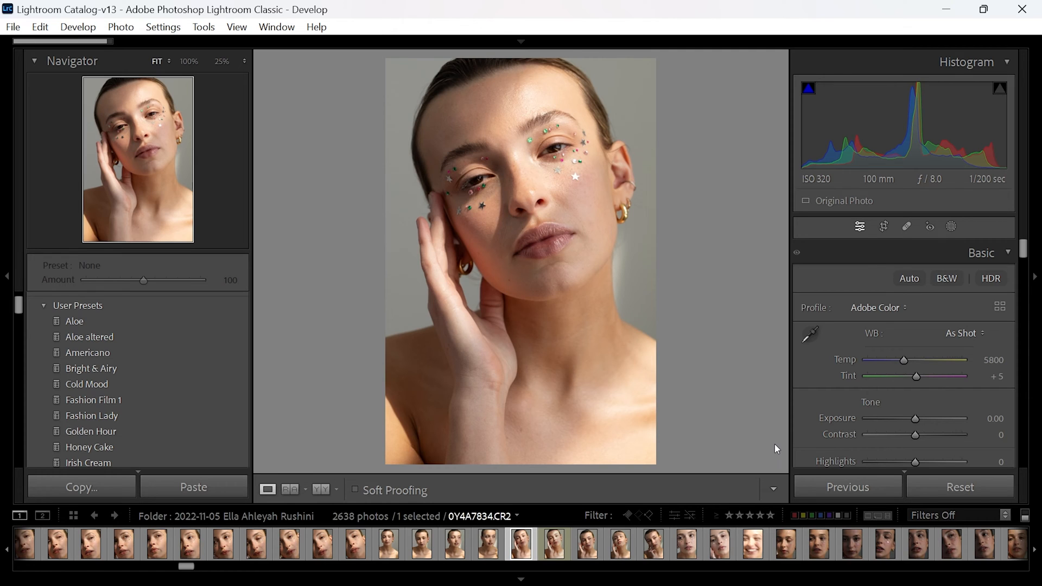
Scroll the Develop panels down to the Color Mixer panel set to Mixer.
scroll(down, 3)
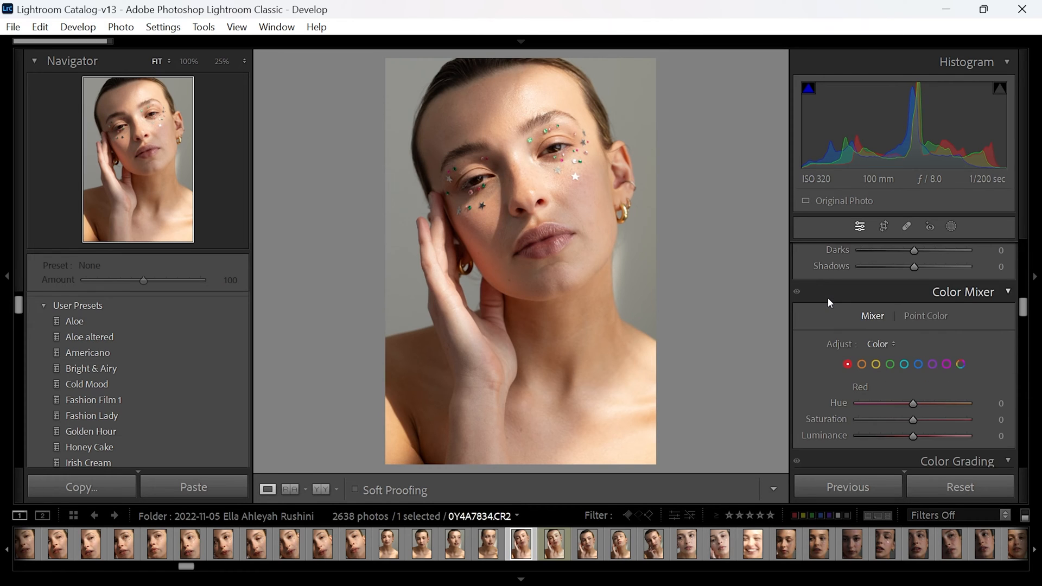
mouse_move(949, 364)
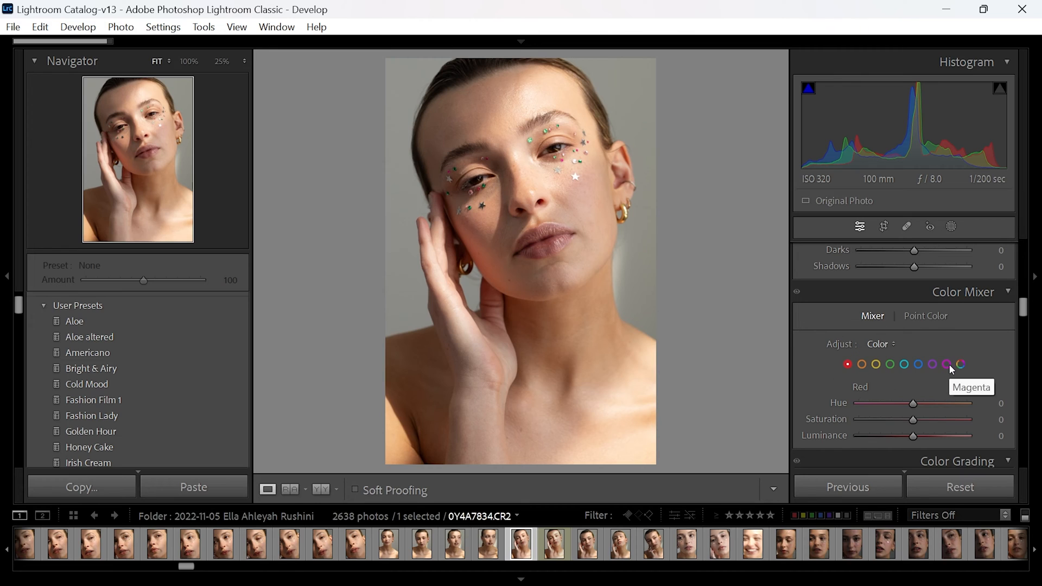
mouse_move(915, 366)
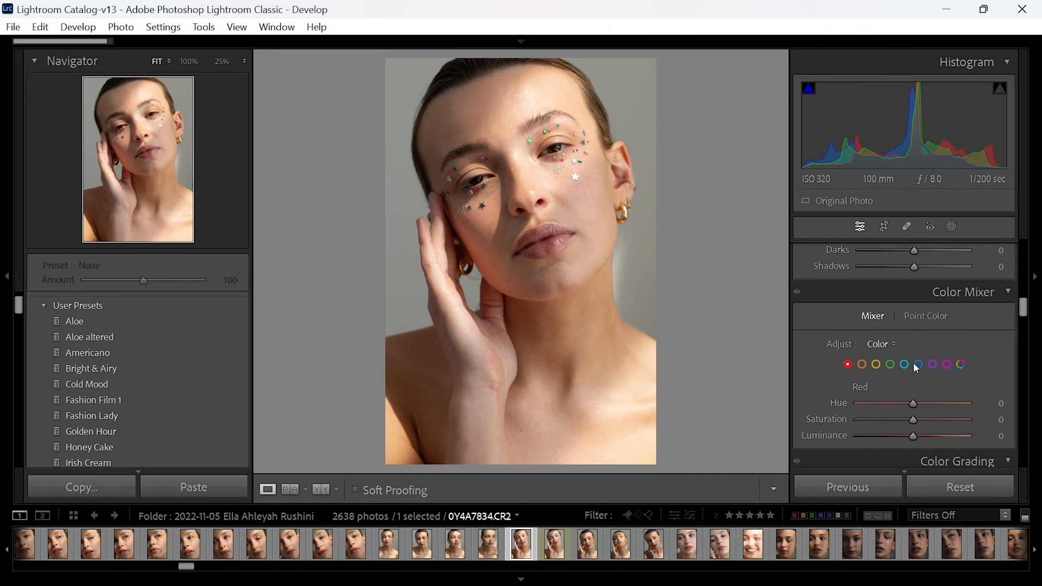
mouse_move(972, 368)
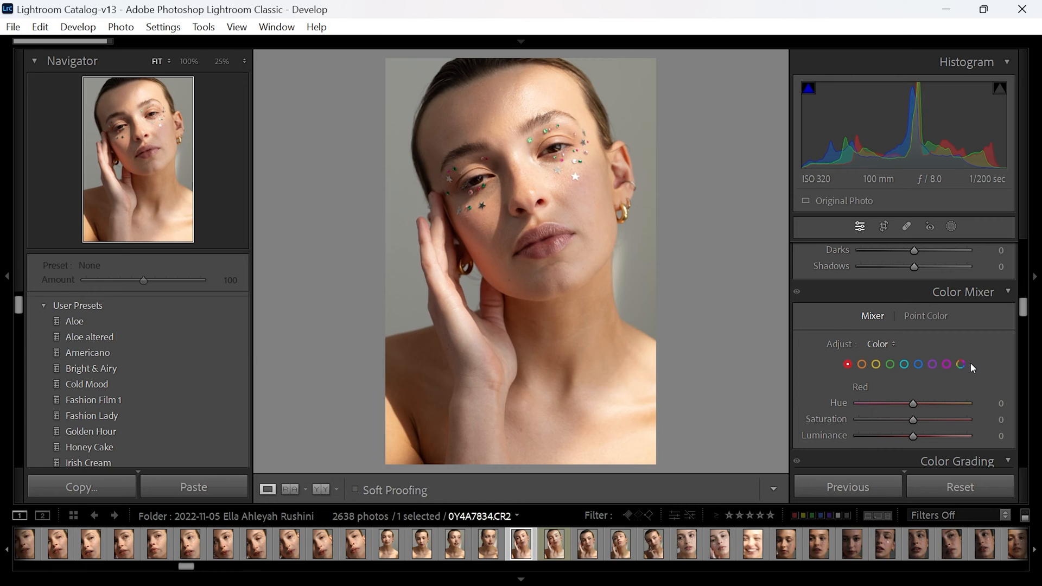
mouse_move(947, 368)
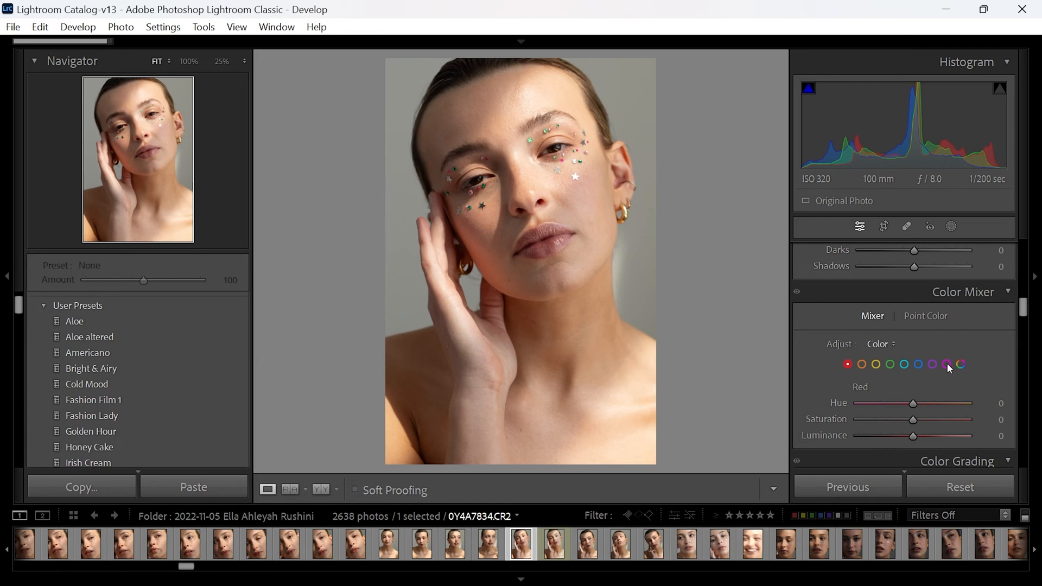
Select the Magenta colour range in the Color Mixer for adjustment.
click(946, 363)
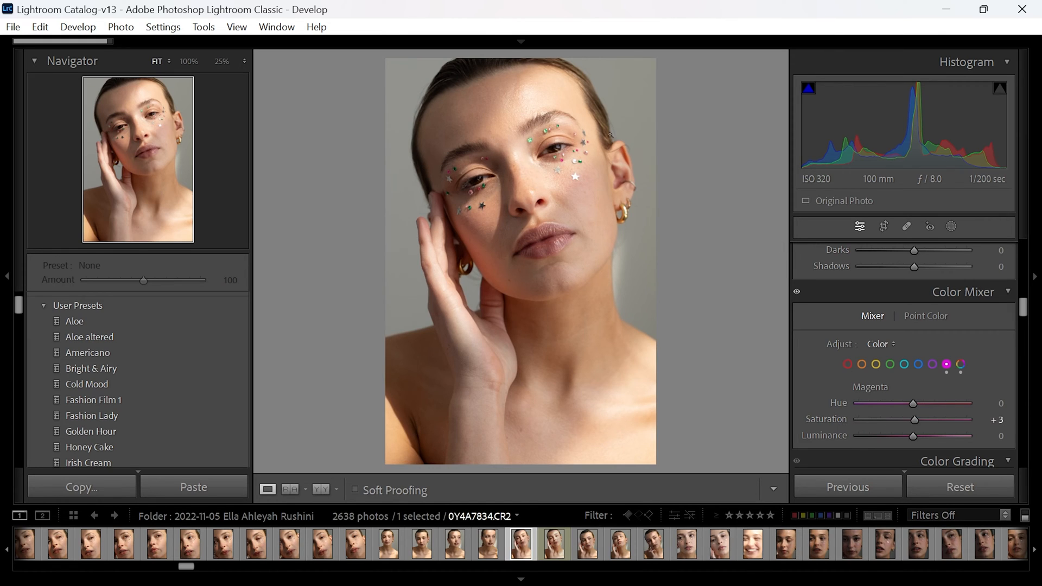
mouse_move(788, 359)
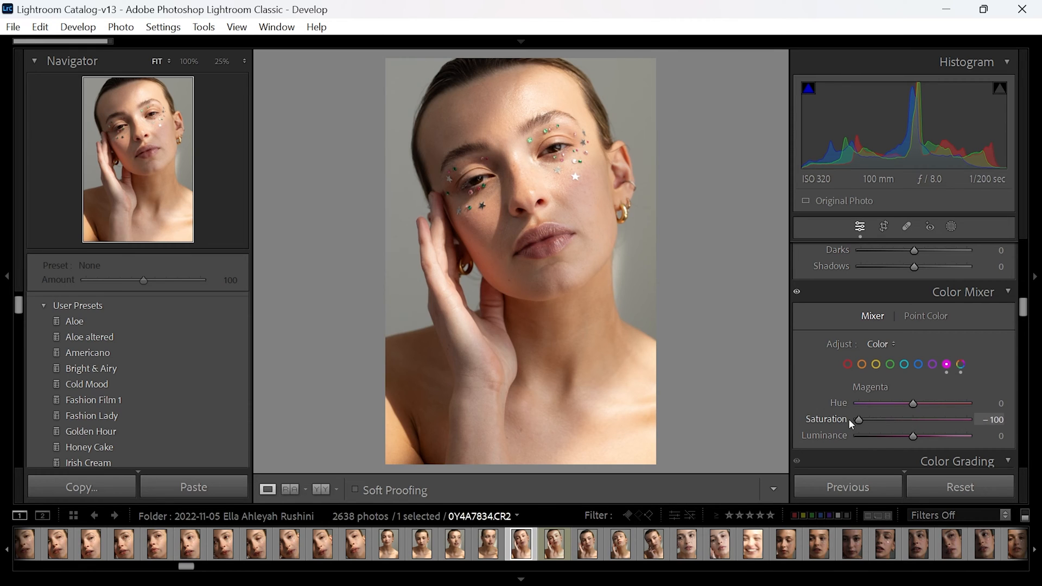
mouse_move(844, 419)
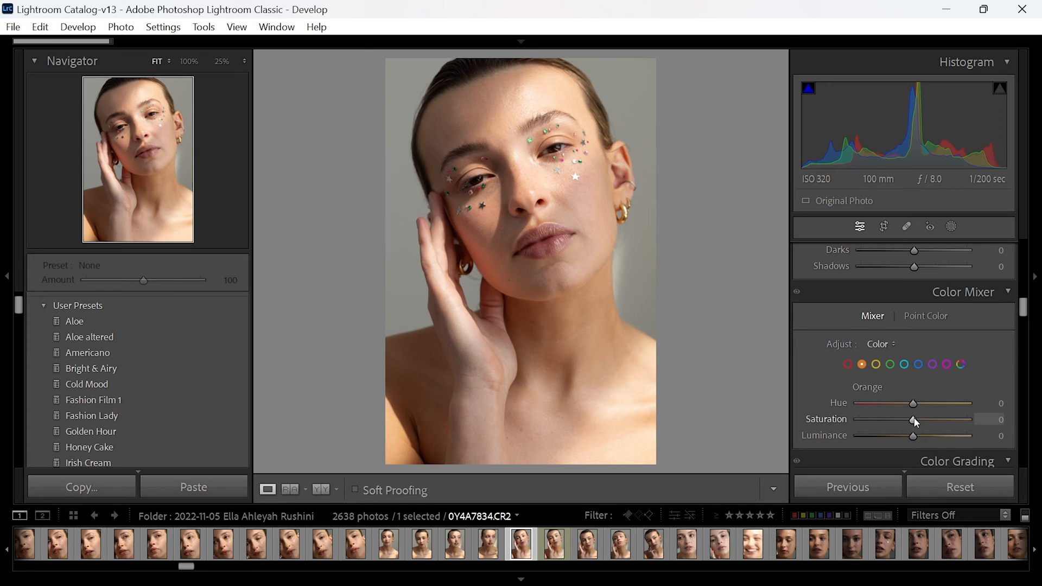
mouse_move(914, 417)
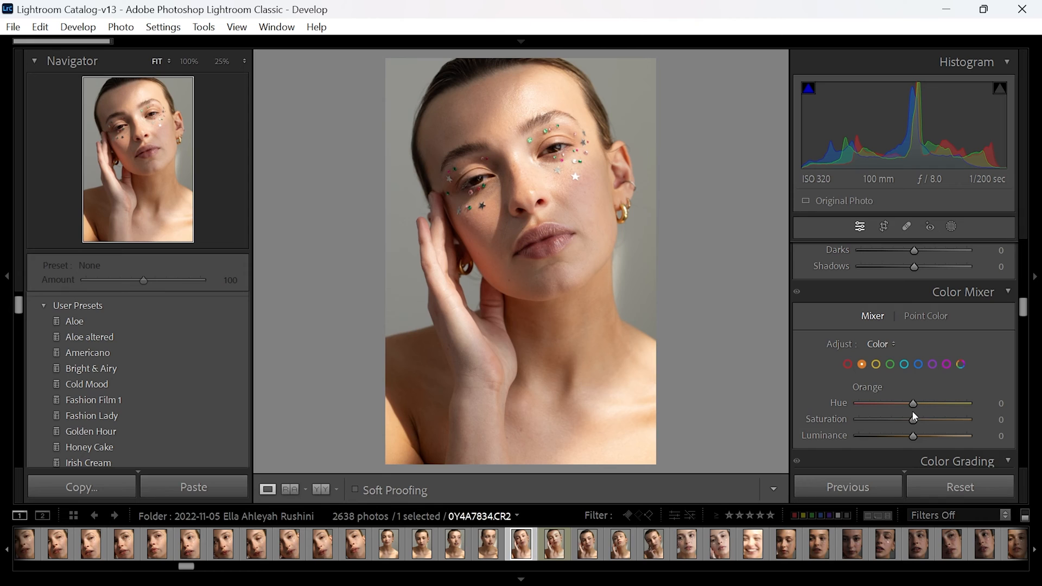
mouse_move(915, 424)
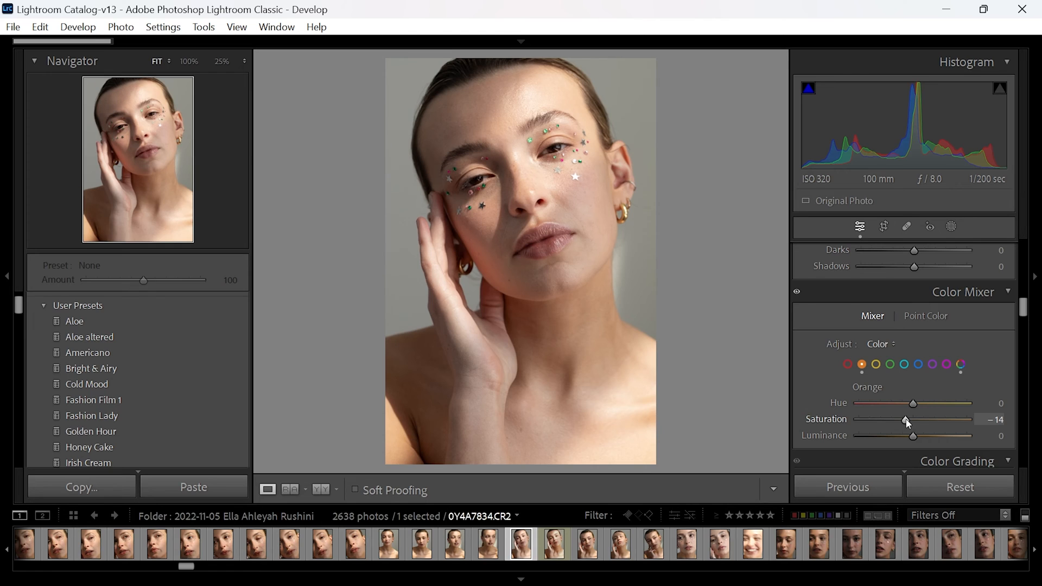
mouse_move(912, 405)
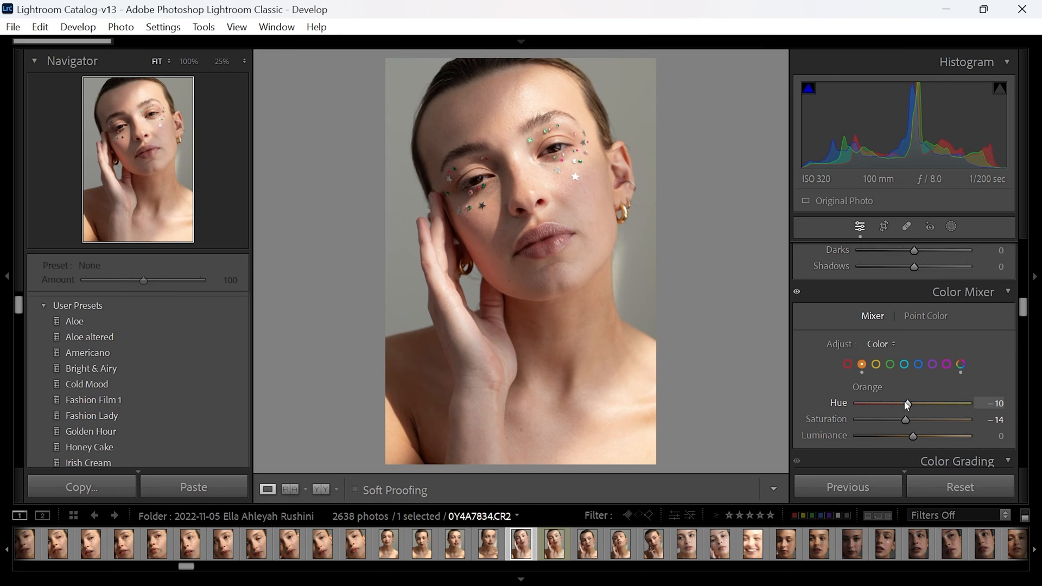
mouse_move(908, 409)
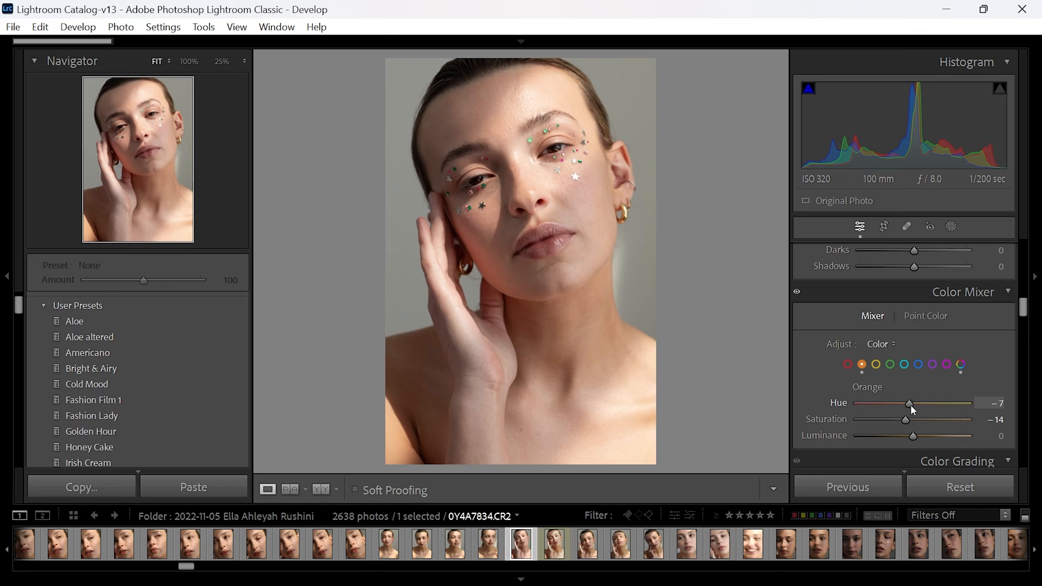
mouse_move(905, 422)
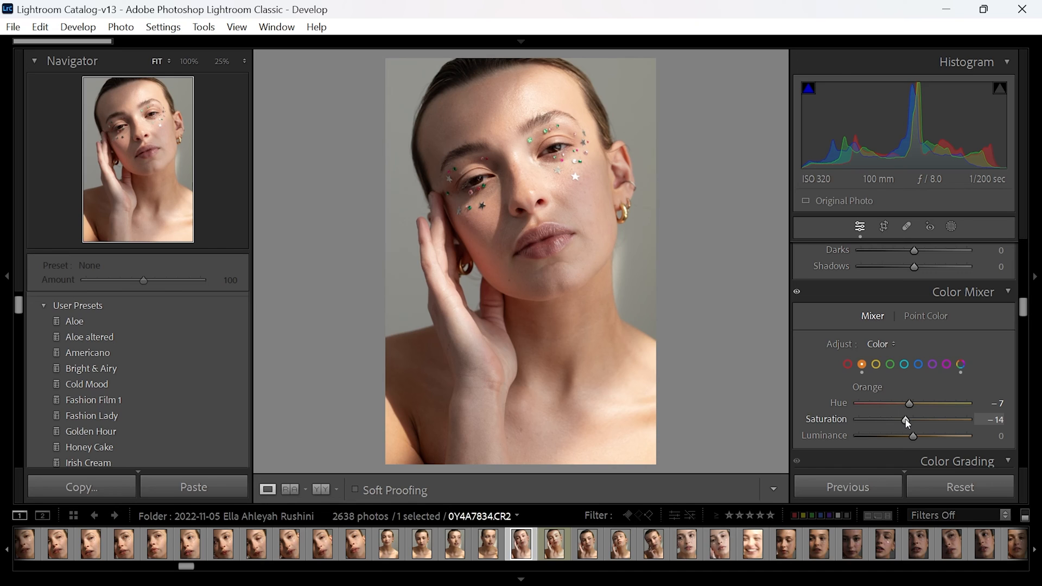
mouse_move(902, 348)
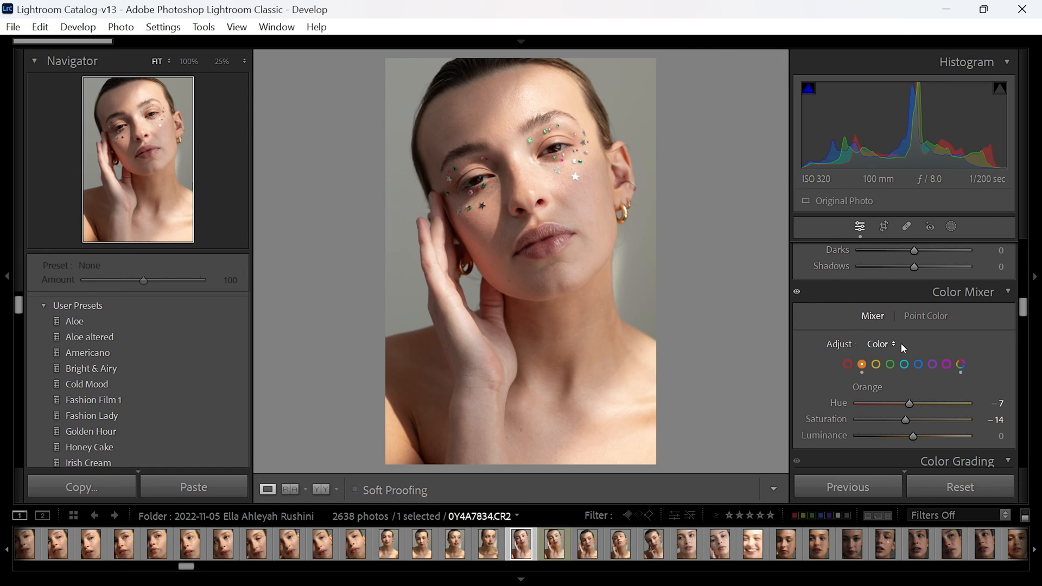
mouse_move(1018, 107)
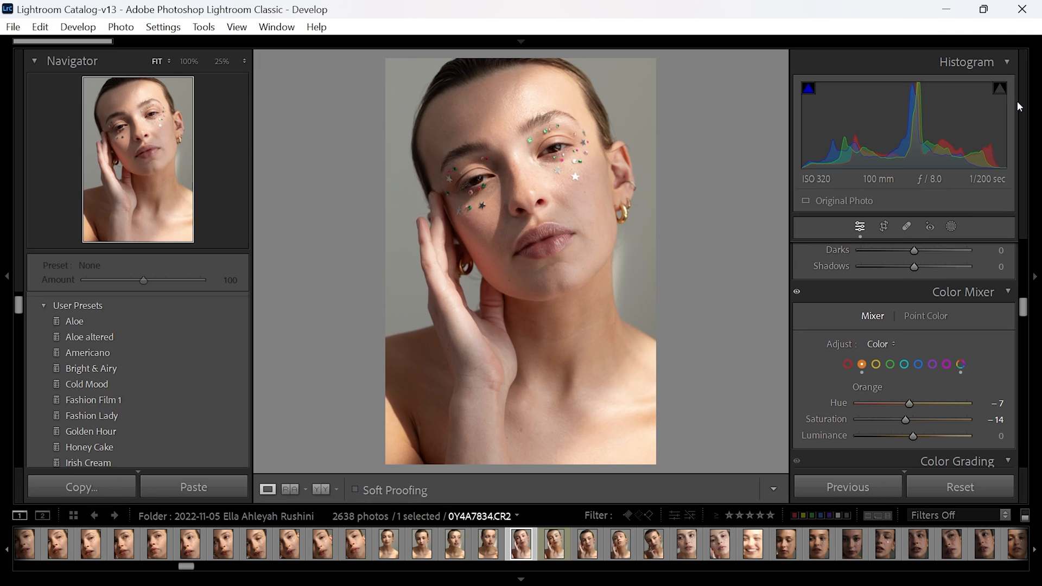